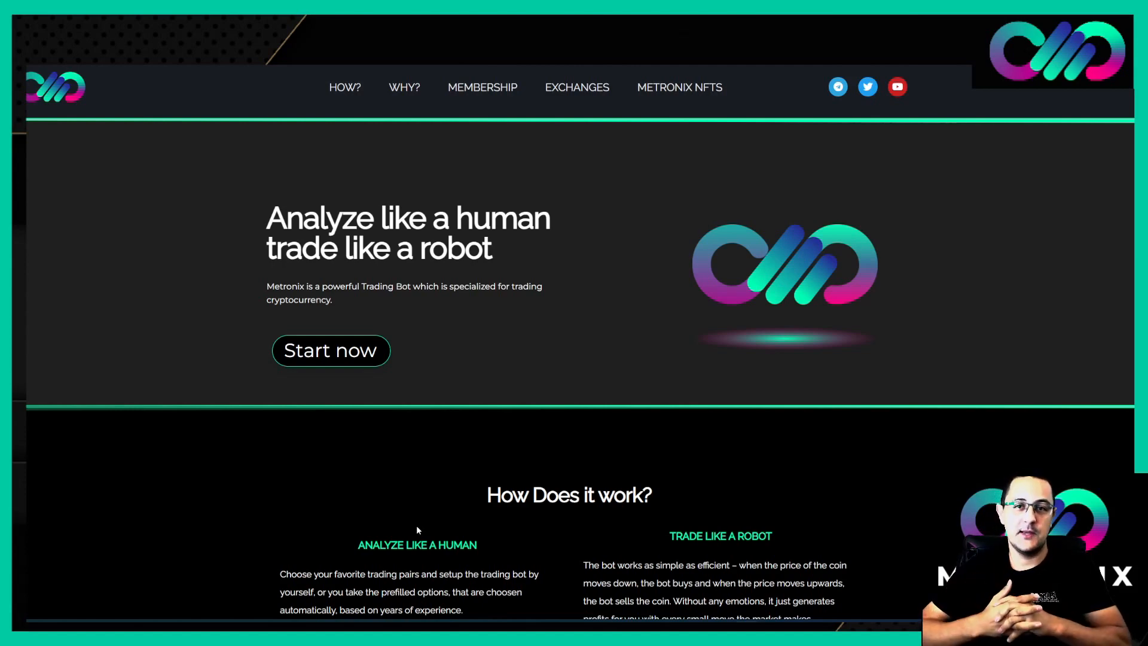
{"action": "mouse_move", "coordinate": [337, 368]}
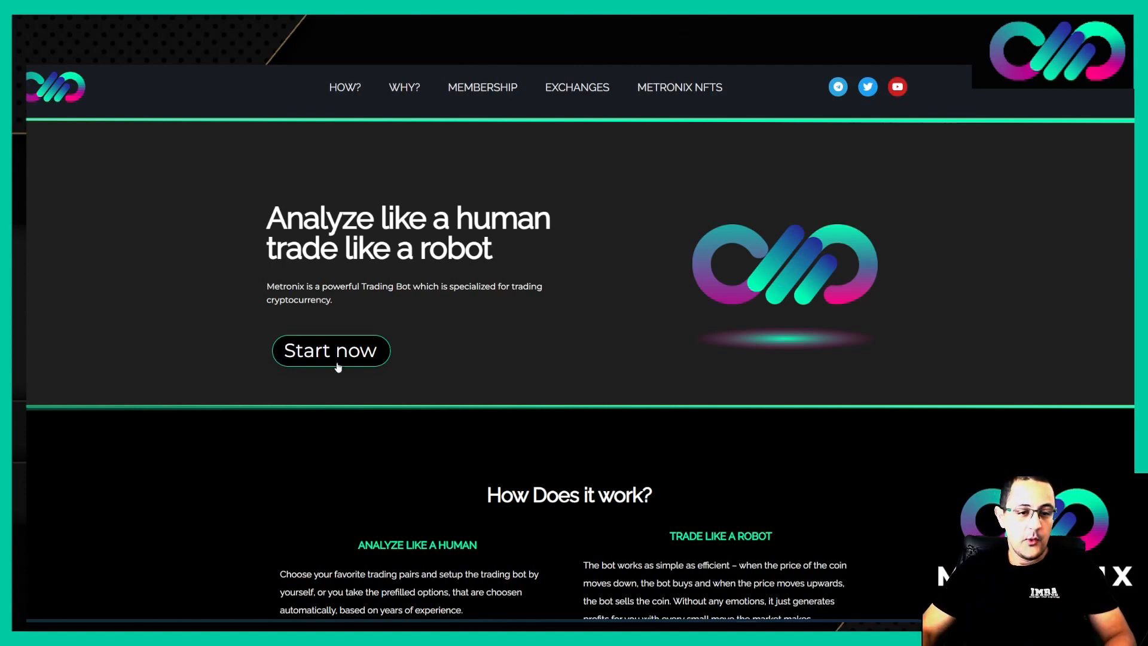
Open the Metronix login page from the homepage and choose to recover a forgotten password
{"action": "left_click", "coordinate": [331, 350]}
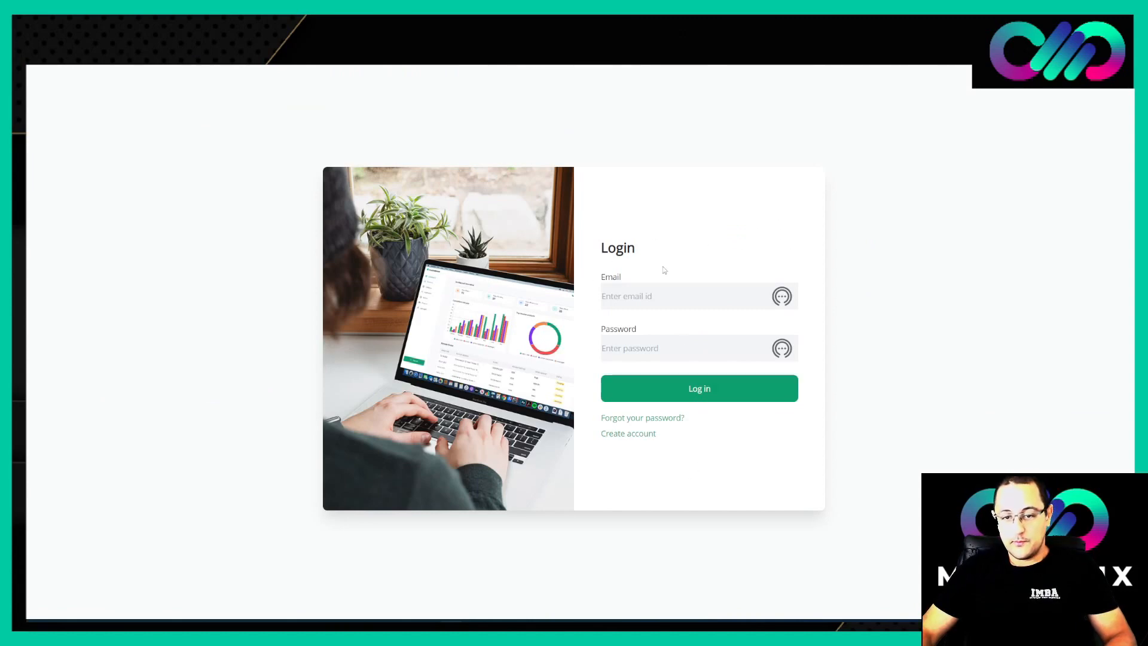
{"action": "left_click", "coordinate": [642, 417]}
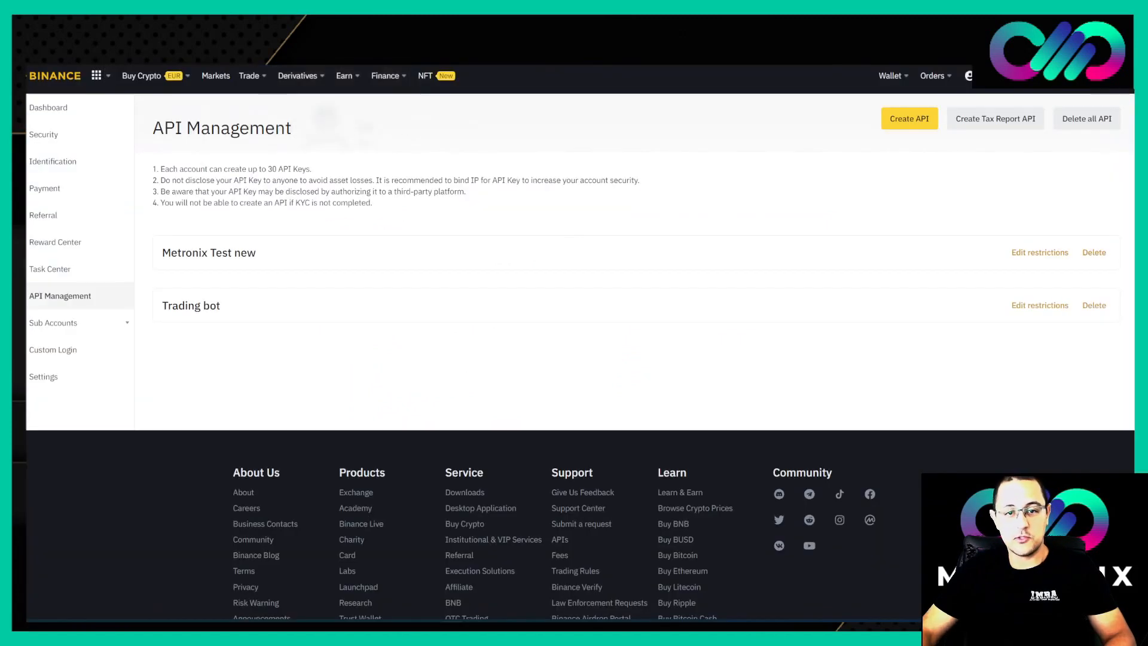
{"action": "mouse_move", "coordinate": [632, 336]}
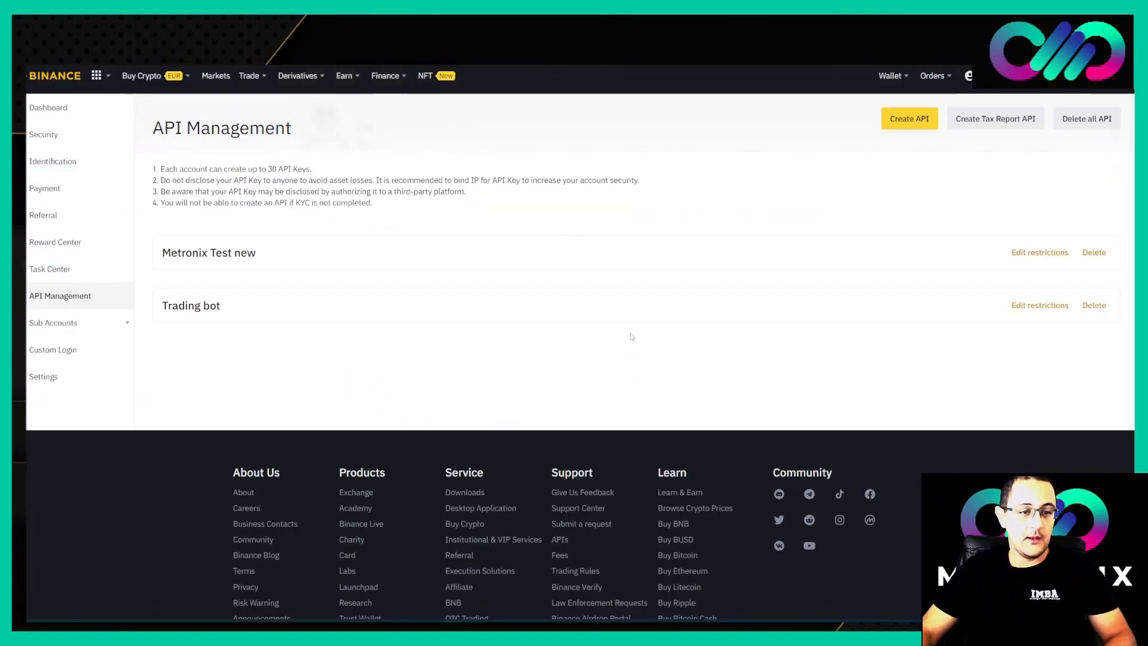
{"action": "mouse_move", "coordinate": [728, 179]}
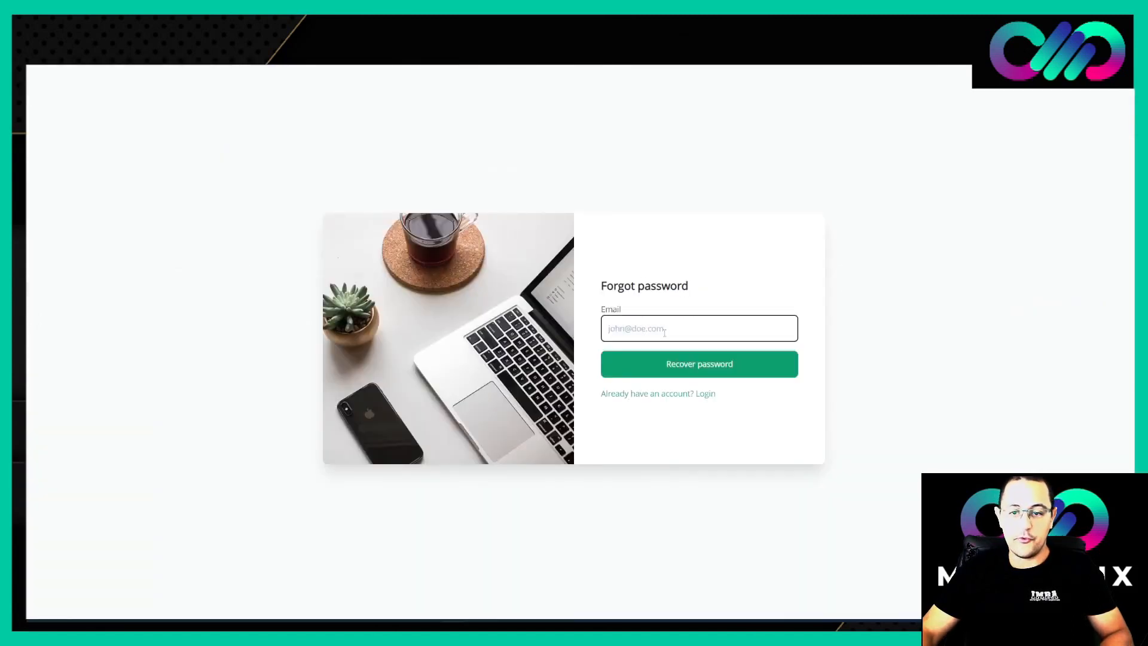
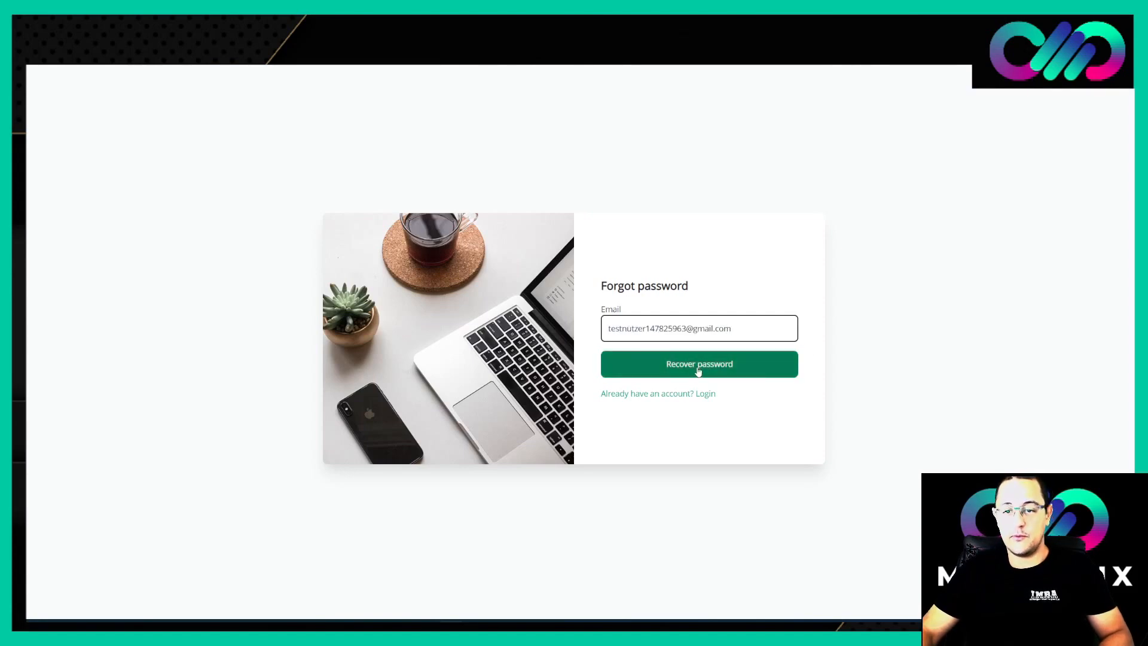
{"action": "left_click", "coordinate": [700, 364]}
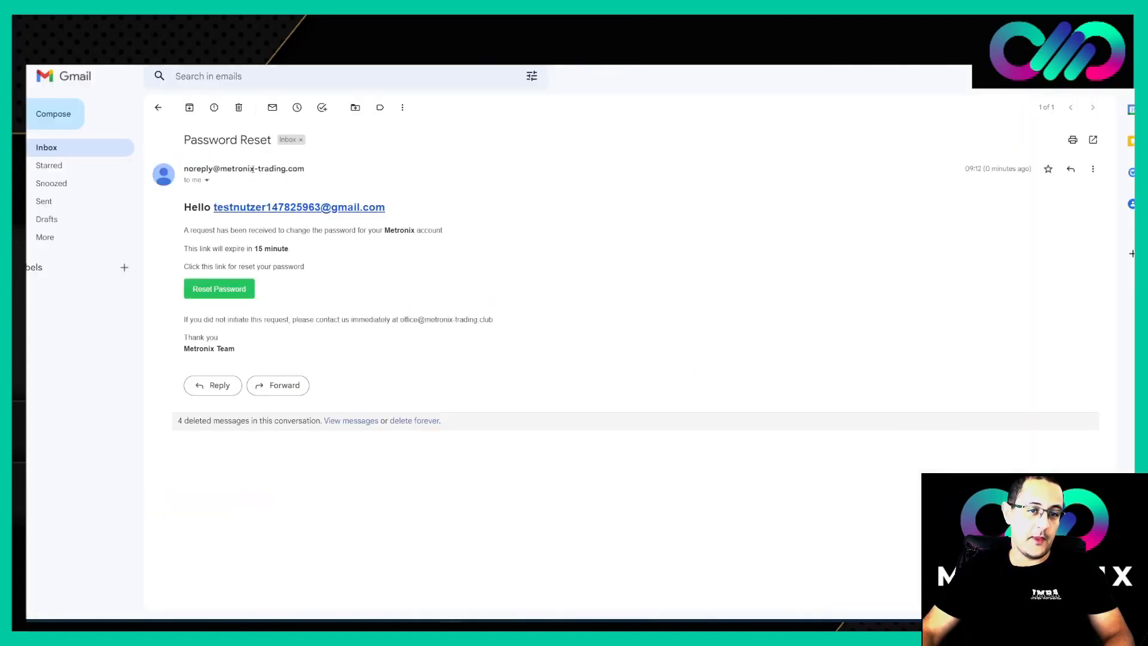
{"action": "left_click", "coordinate": [219, 288]}
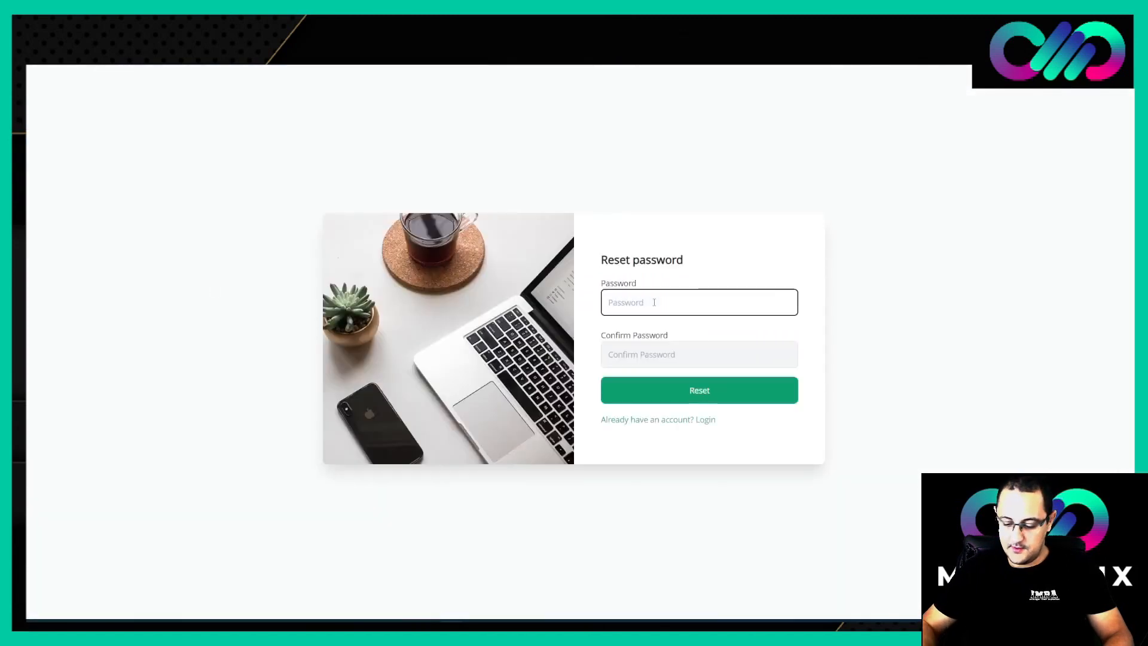
{"action": "type", "text": "•"}
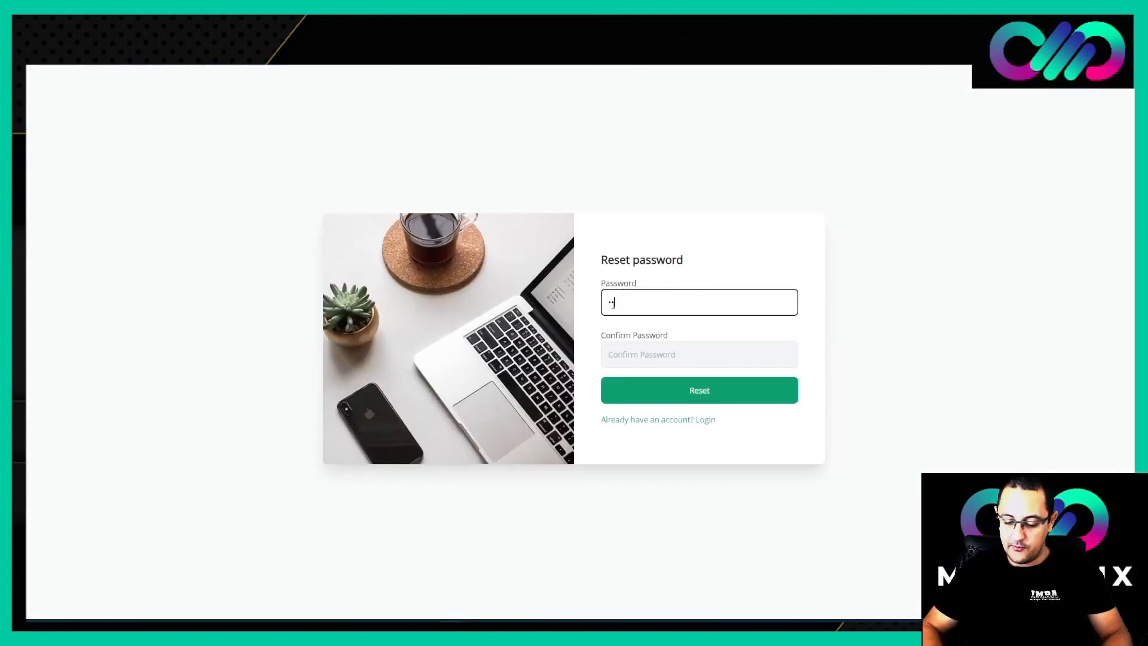
{"action": "left_click", "coordinate": [699, 390]}
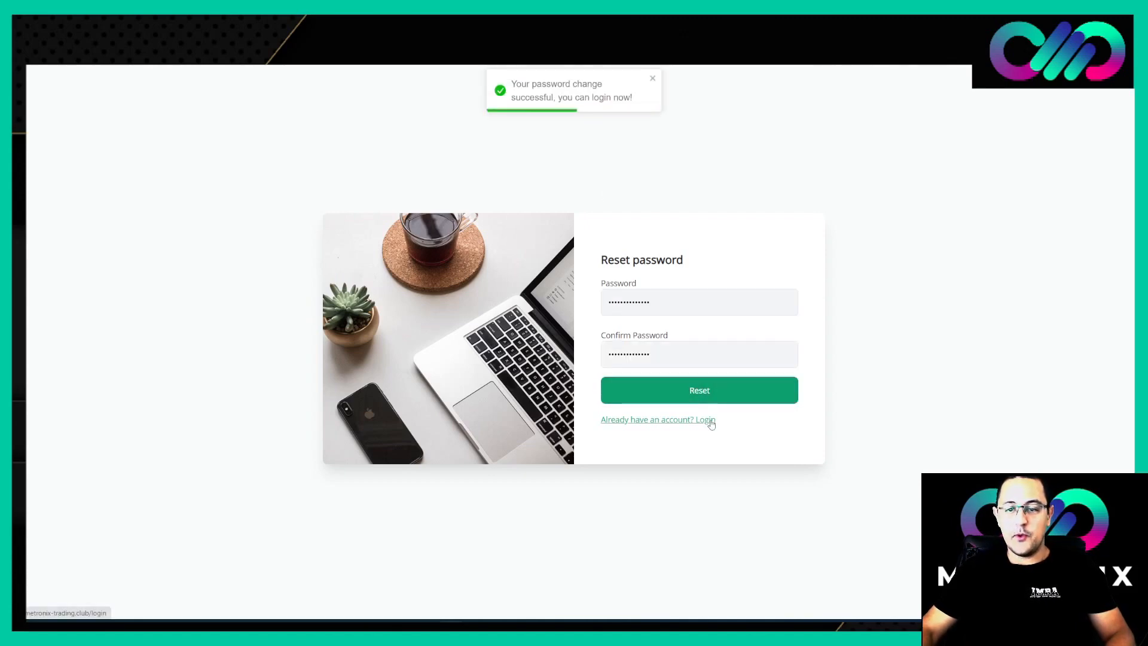
{"action": "left_click", "coordinate": [659, 419]}
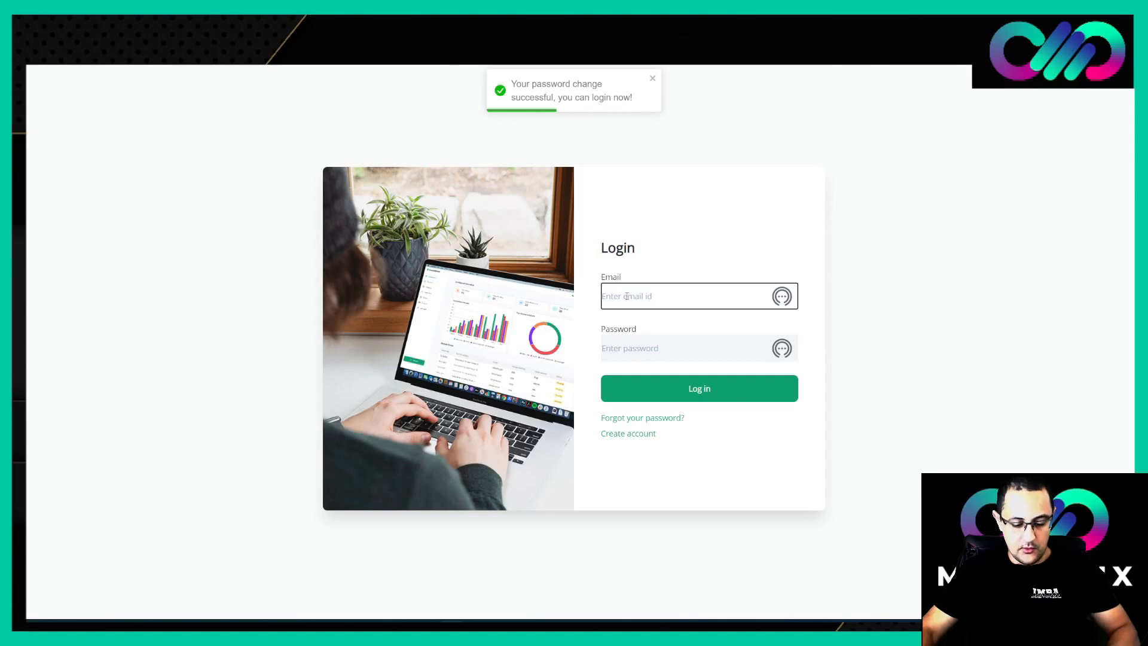
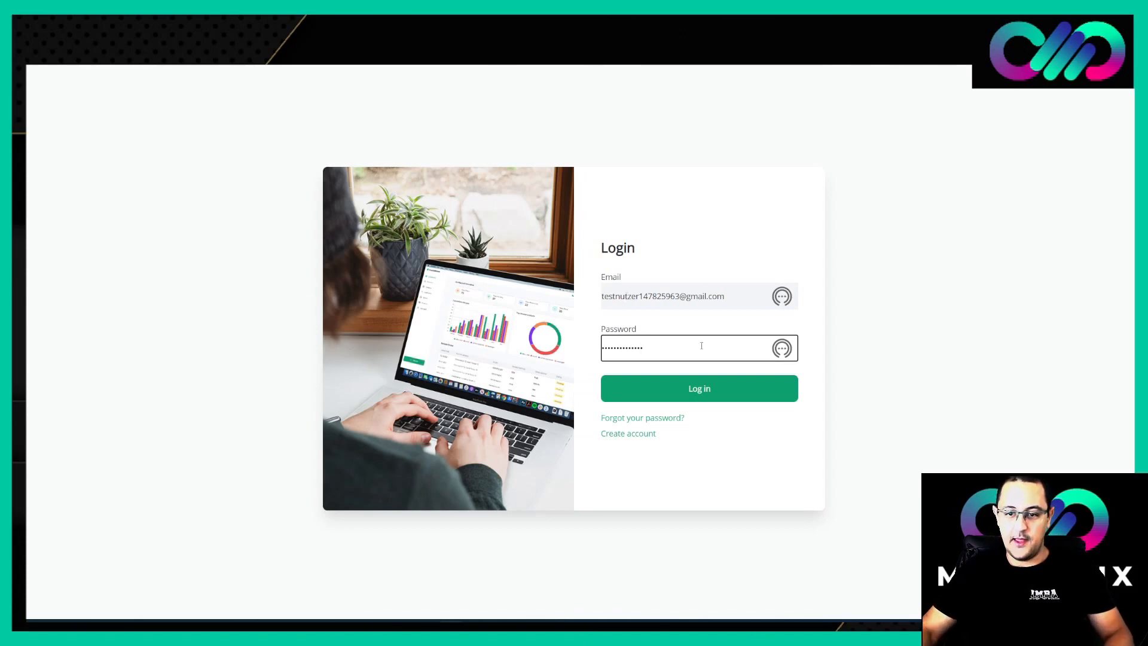
{"action": "left_click", "coordinate": [699, 389]}
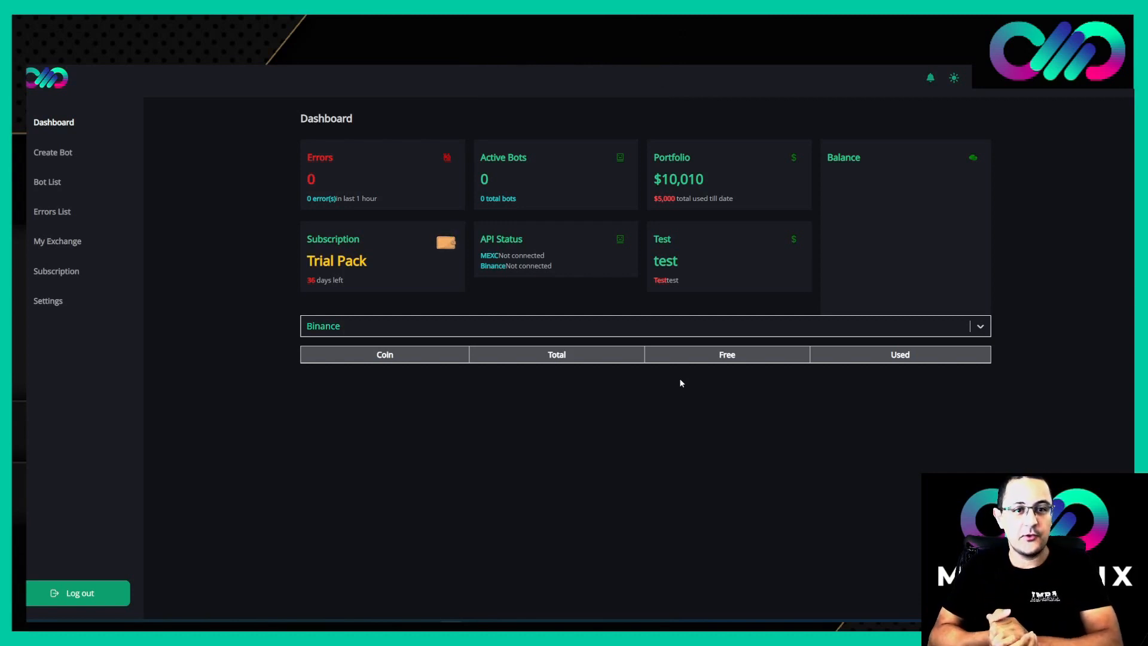
{"action": "mouse_move", "coordinate": [105, 178]}
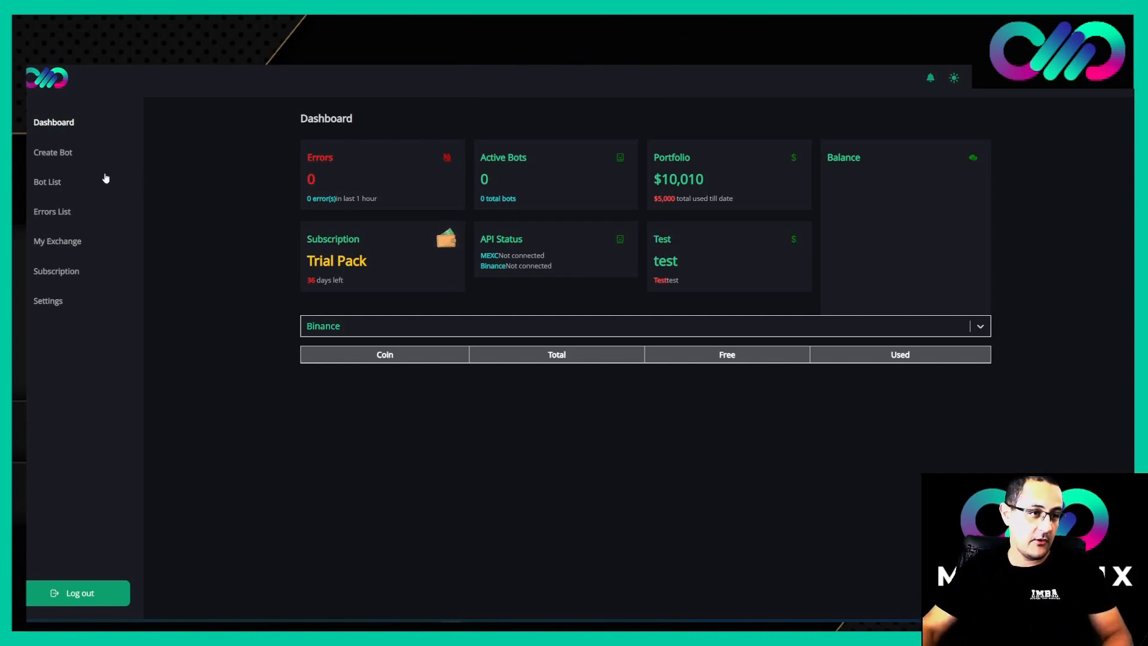
{"action": "mouse_move", "coordinate": [42, 271]}
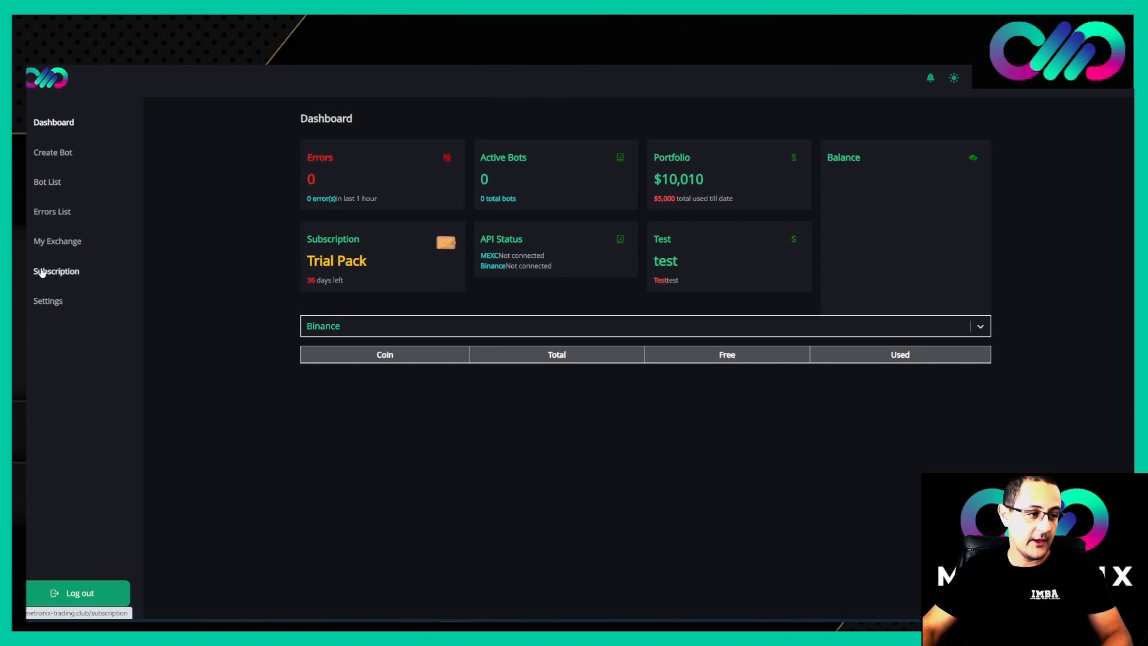
Open My Exchange from the dashboard's left sidebar
{"action": "left_click", "coordinate": [57, 241]}
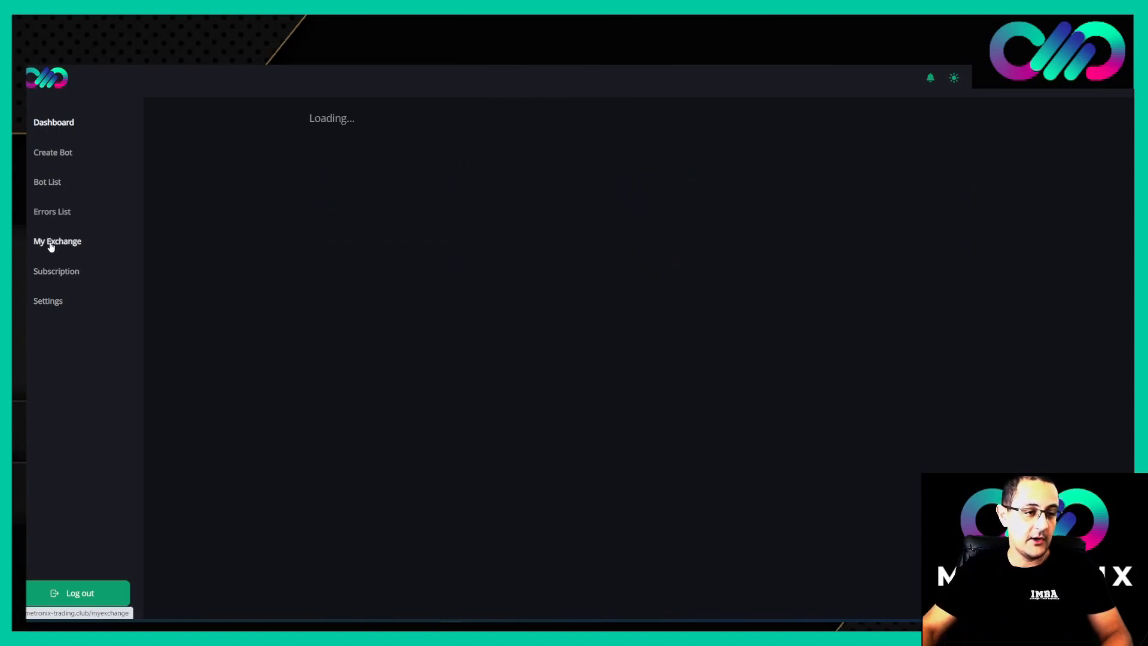
{"action": "left_click", "coordinate": [57, 241]}
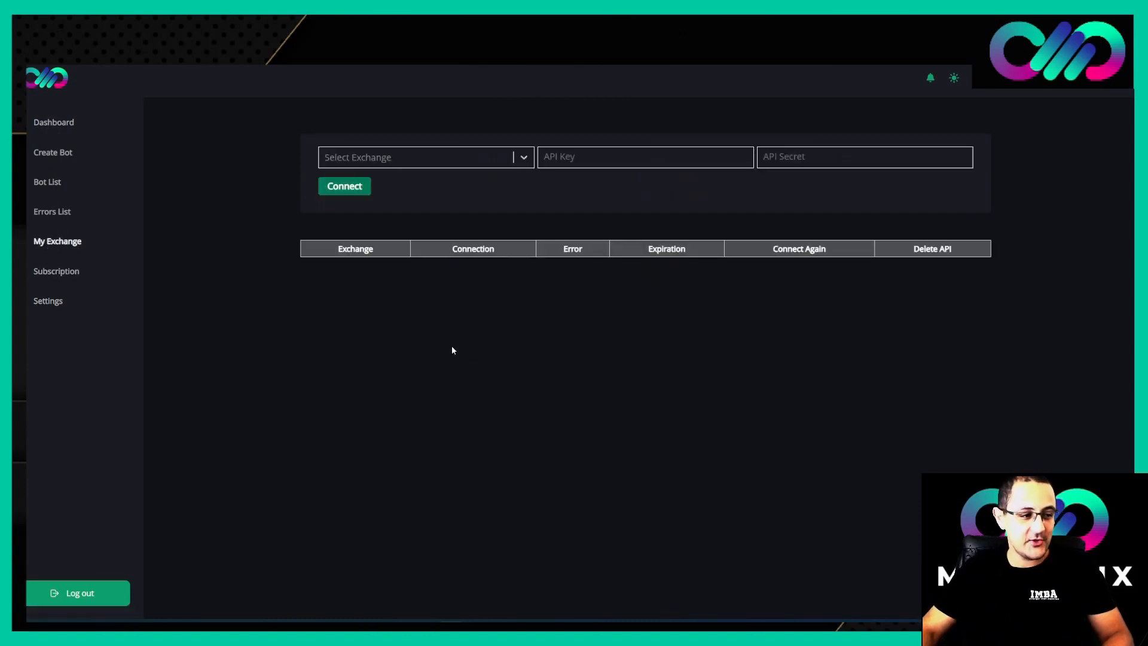
{"action": "mouse_move", "coordinate": [440, 349]}
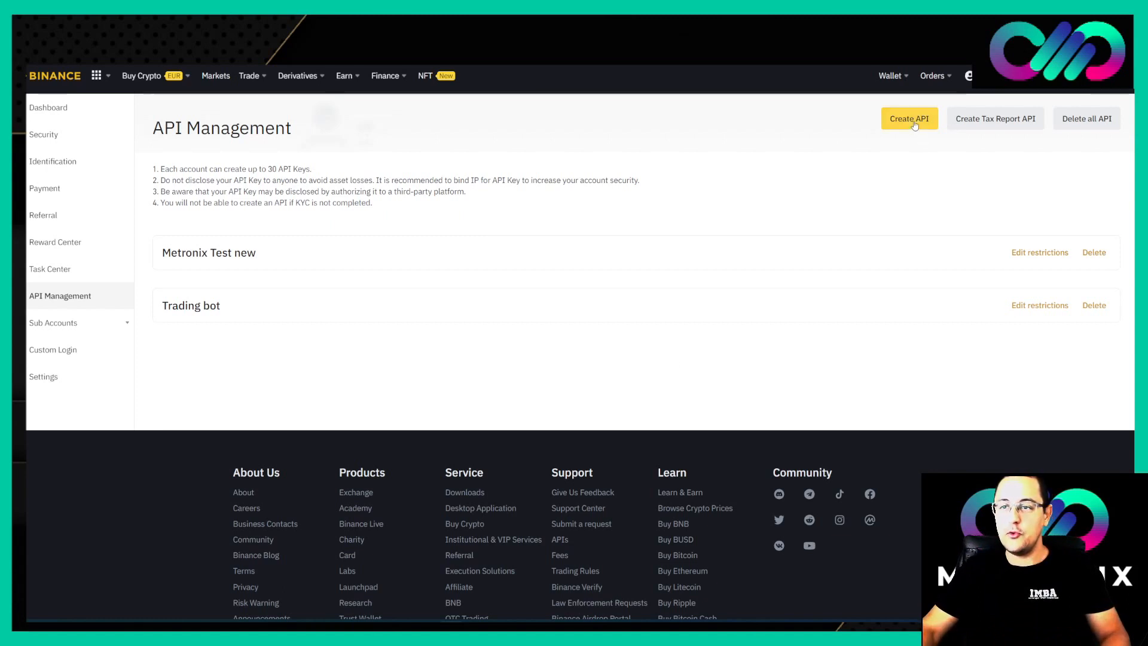
Start a new Binance API key labelled 'Metronix new'
{"action": "left_click", "coordinate": [909, 118]}
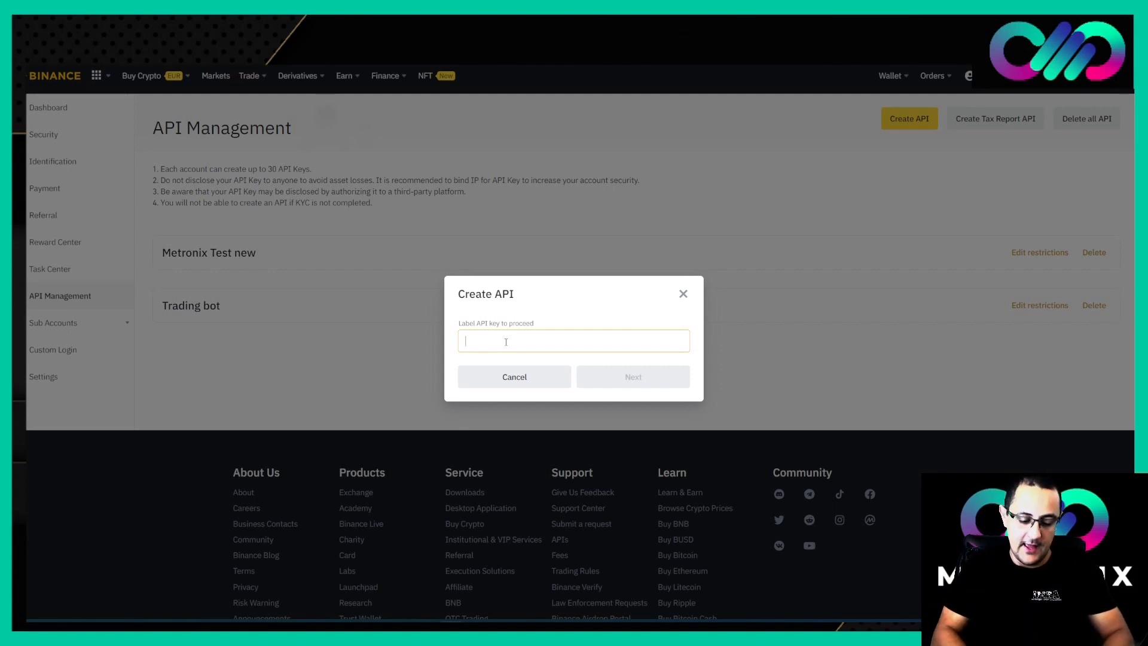
{"action": "type", "text": "Metronix"}
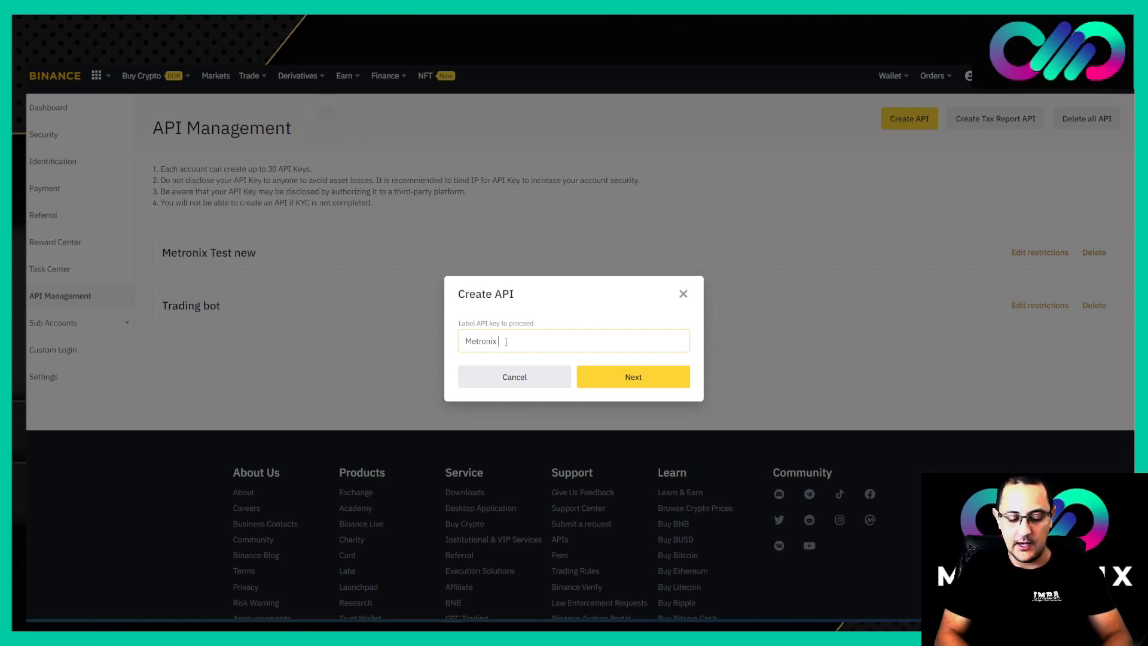
{"action": "type", "text": "new"}
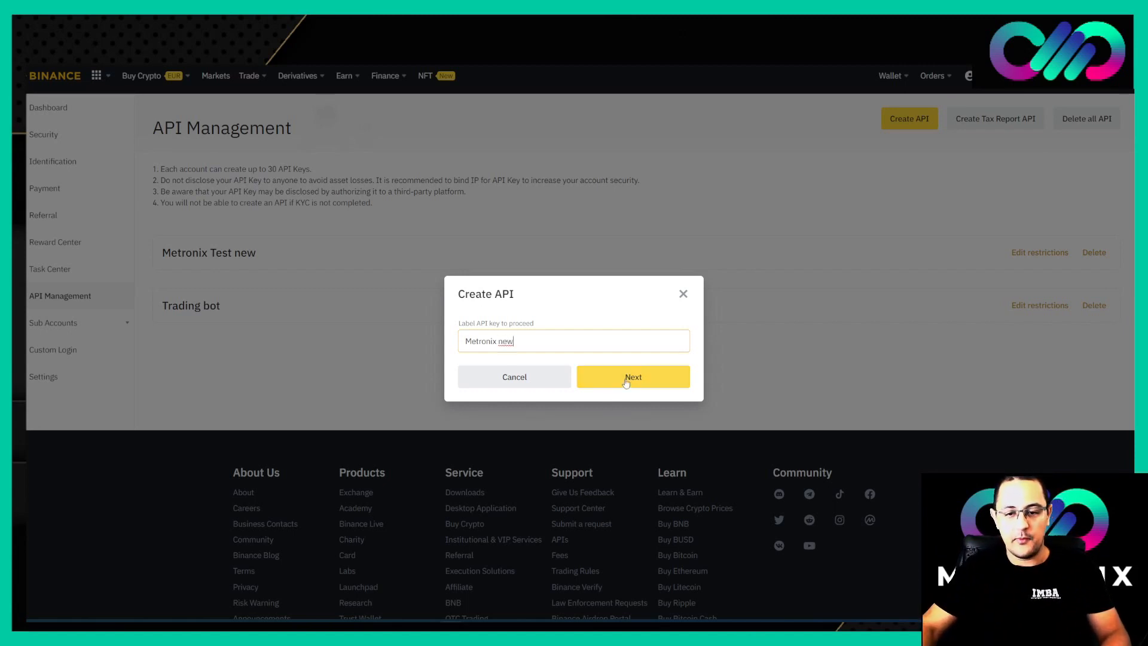
{"action": "left_click", "coordinate": [633, 377]}
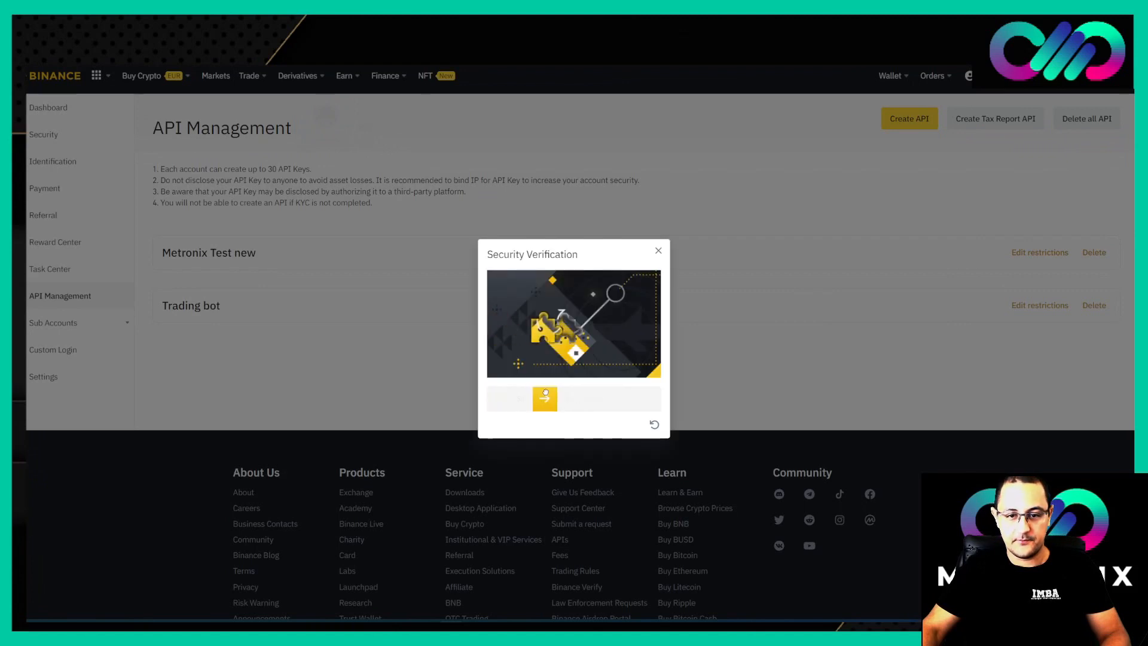
Complete the puzzle and the email and authenticator verification to create the key
{"action": "left_click", "coordinate": [659, 251]}
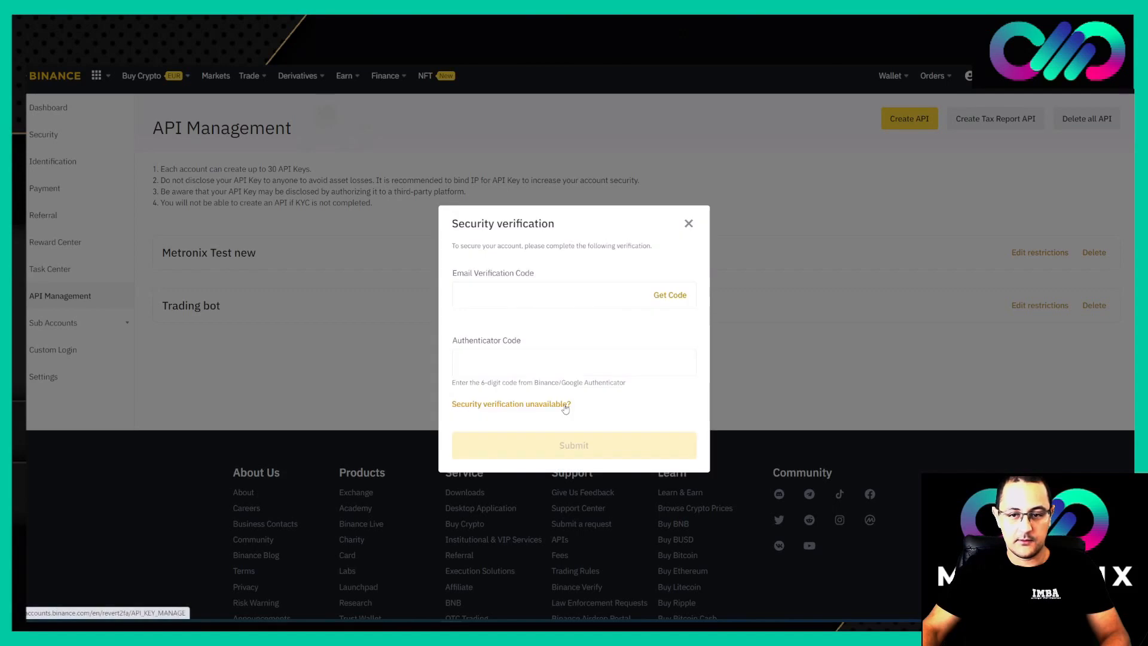
{"action": "left_click", "coordinate": [670, 294]}
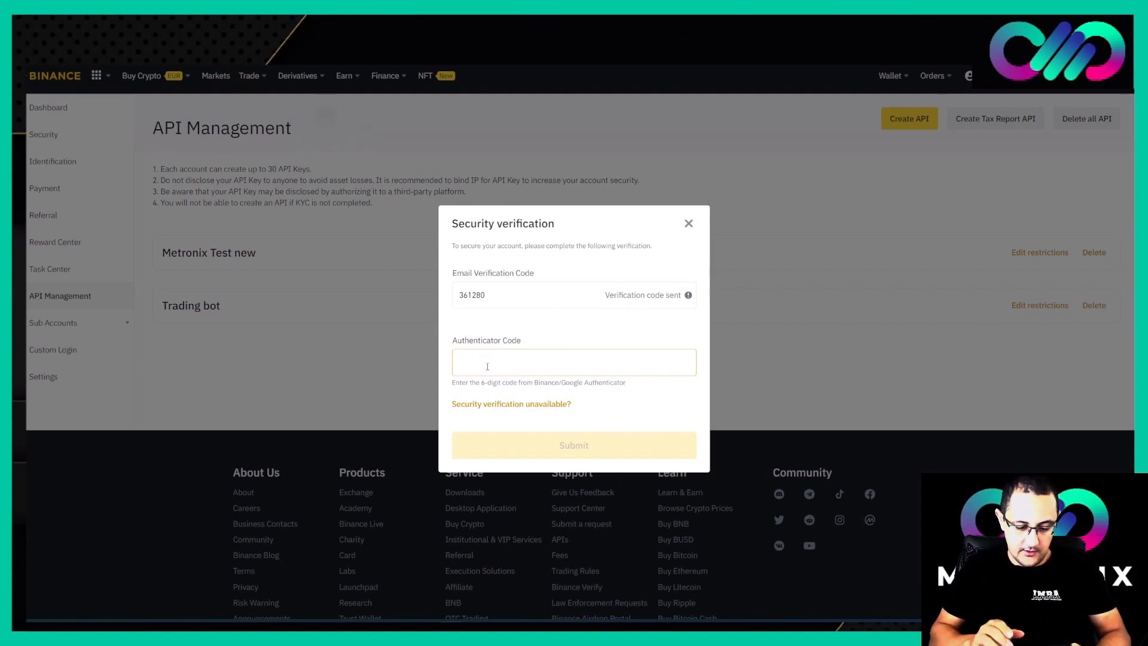
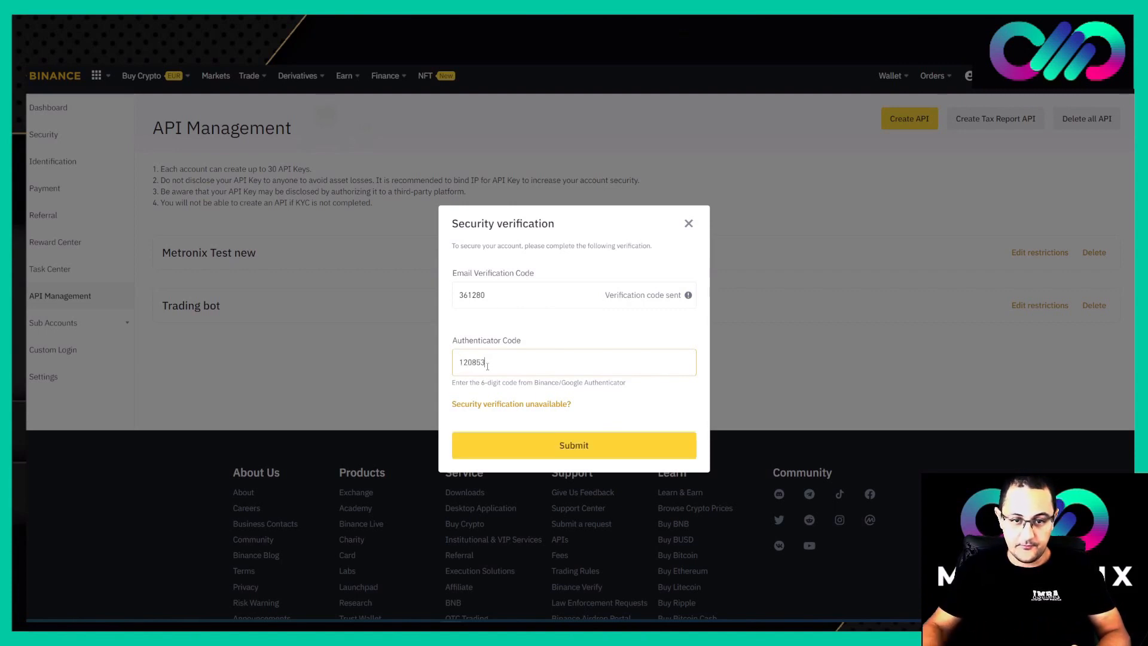
{"action": "left_click", "coordinate": [574, 445]}
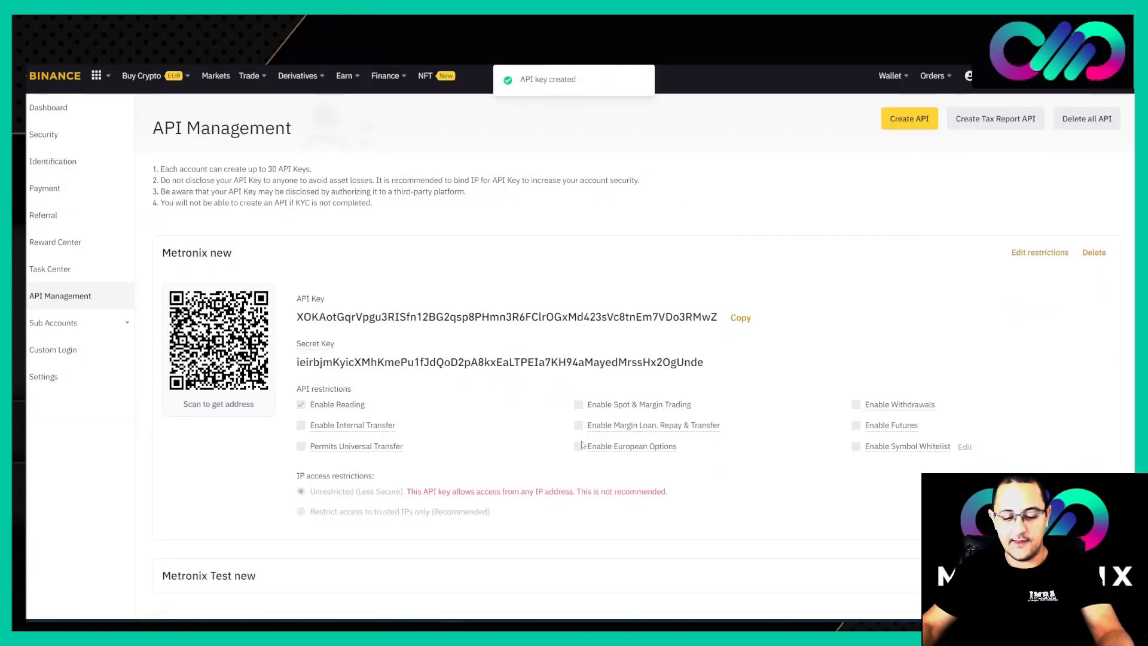
{"action": "mouse_move", "coordinate": [702, 346]}
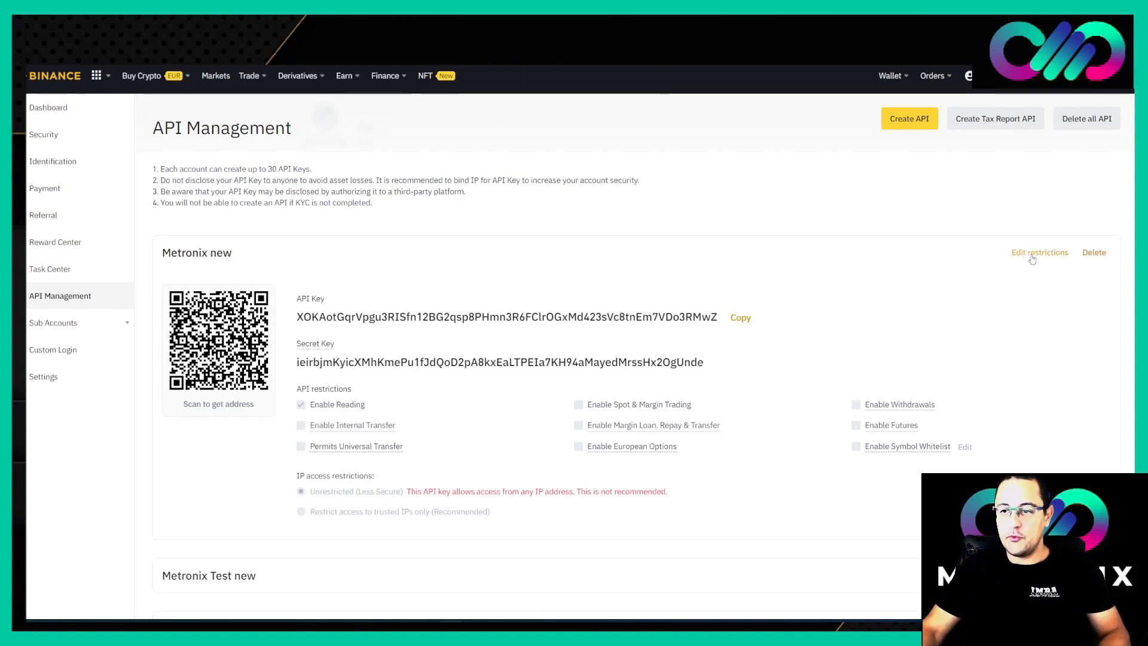
Enable Spot & Margin Trading on the 'Metronix new' key, verified with the authenticator code
{"action": "left_click", "coordinate": [1039, 253]}
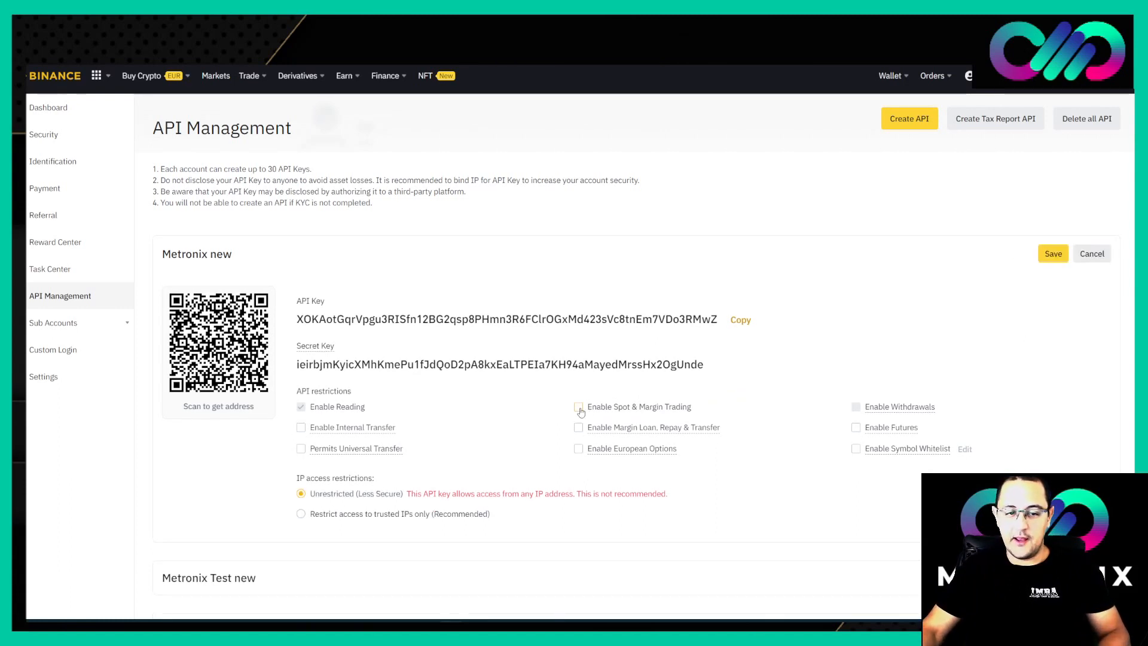
{"action": "left_click", "coordinate": [579, 407]}
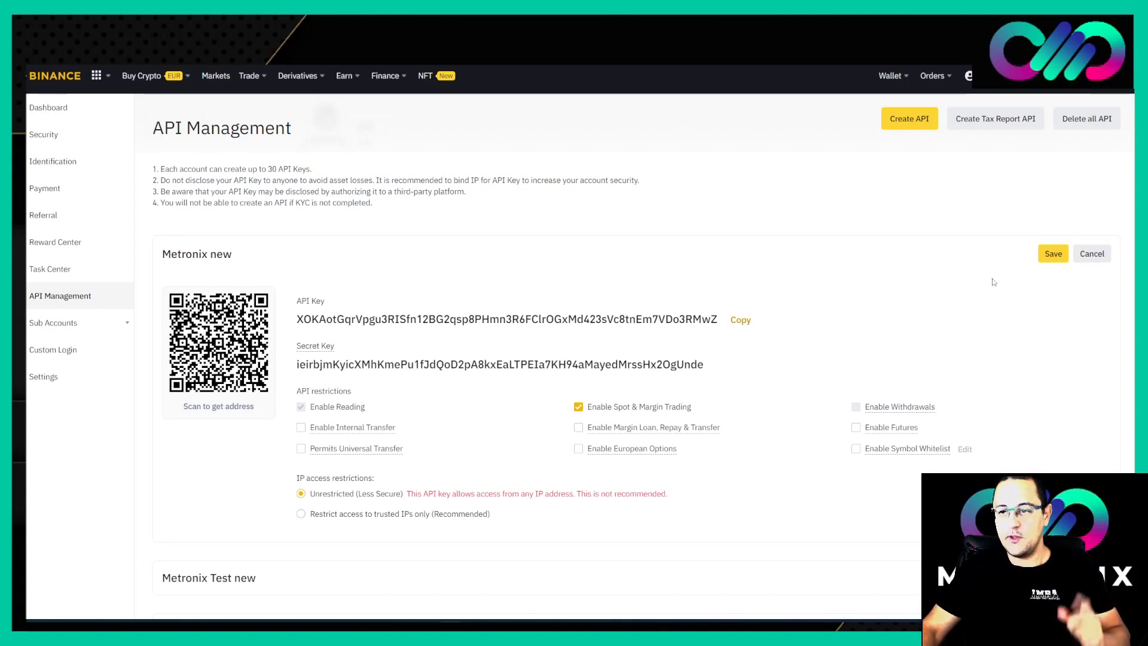
{"action": "mouse_move", "coordinate": [972, 289]}
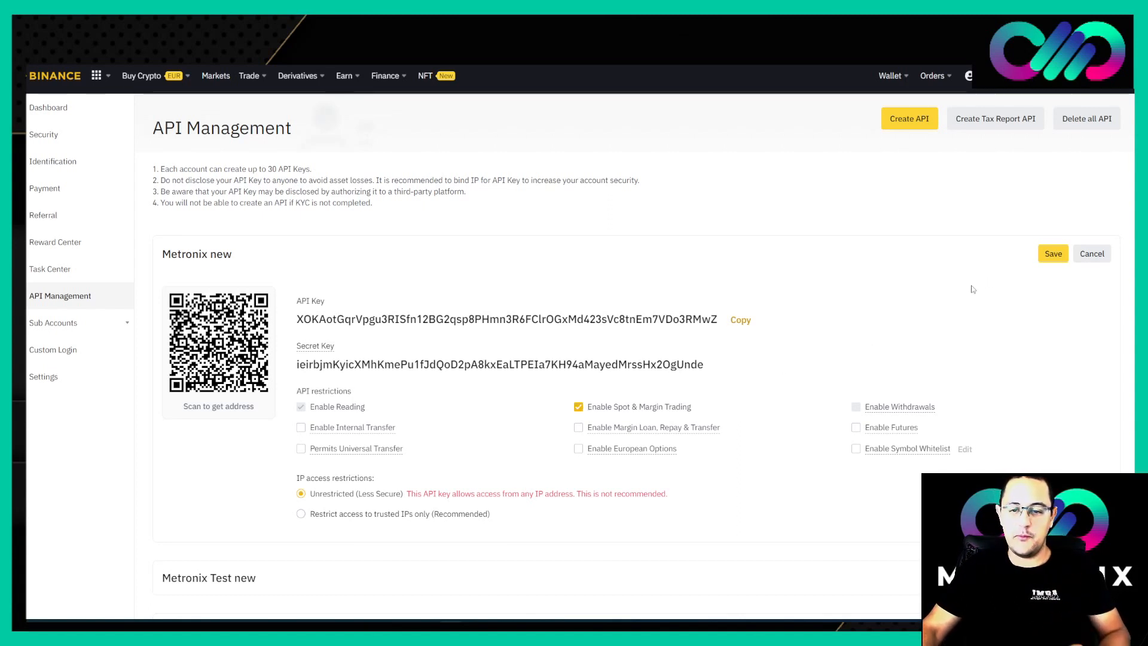
{"action": "left_click", "coordinate": [1054, 253]}
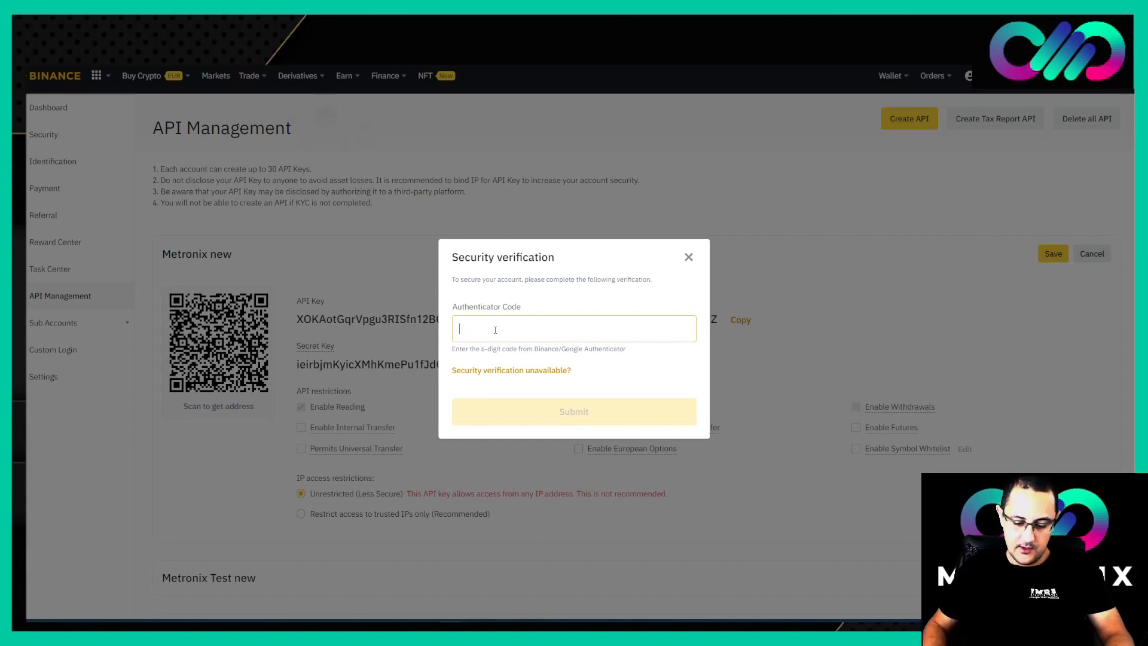
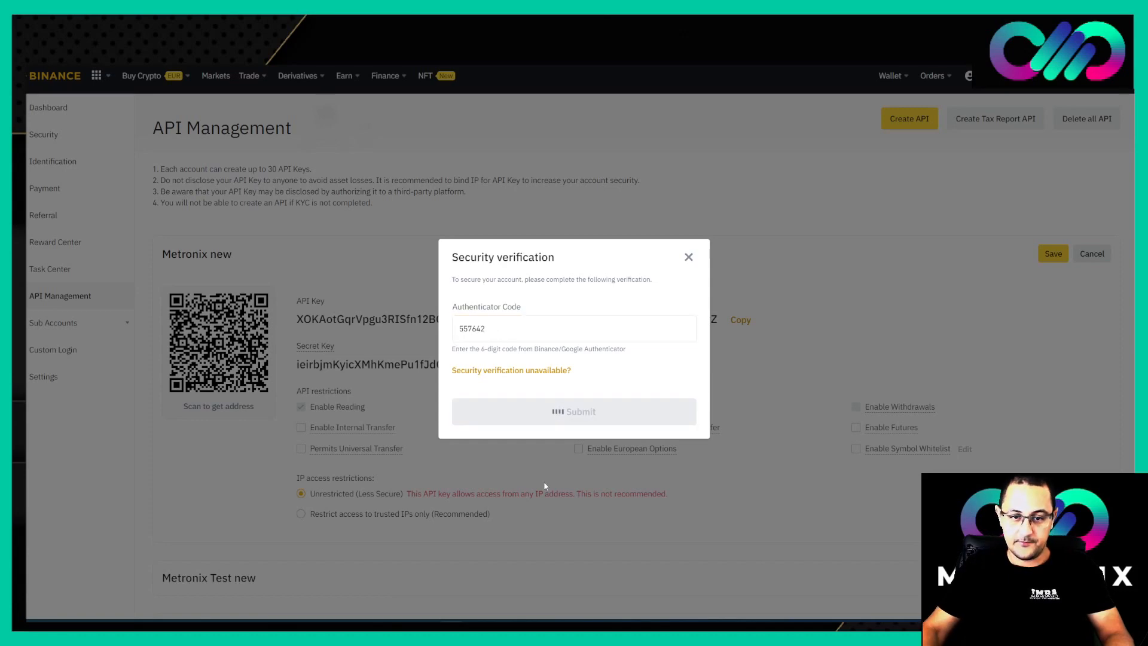
{"action": "left_click", "coordinate": [573, 411]}
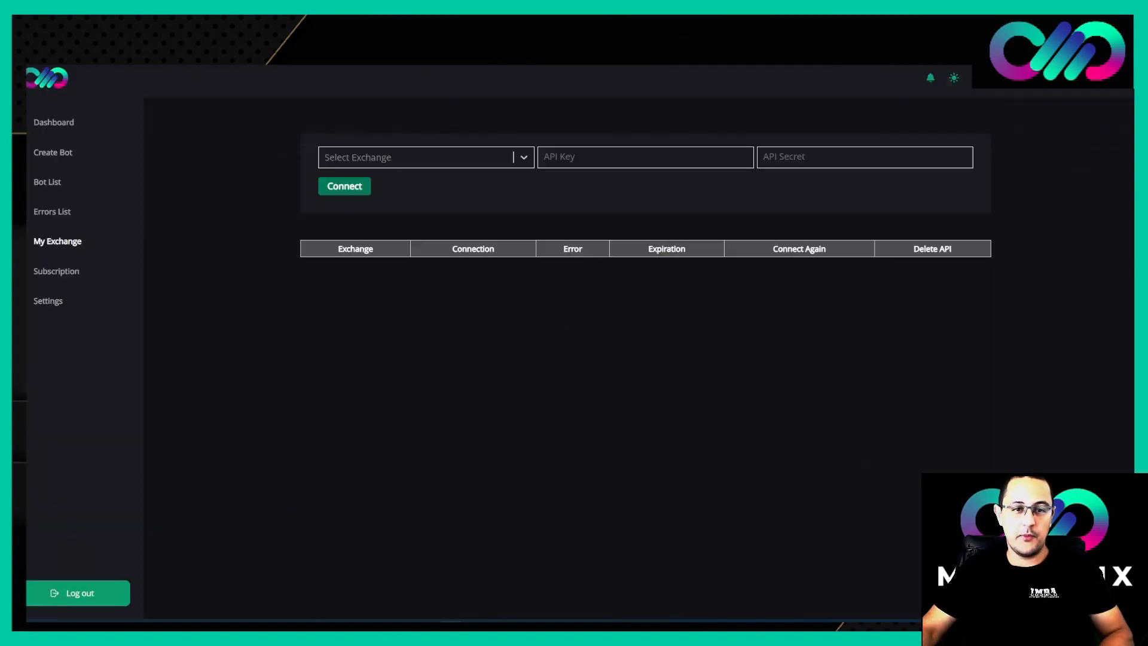
Select Binance, enter the new API key and secret, and connect
{"action": "left_click", "coordinate": [424, 157]}
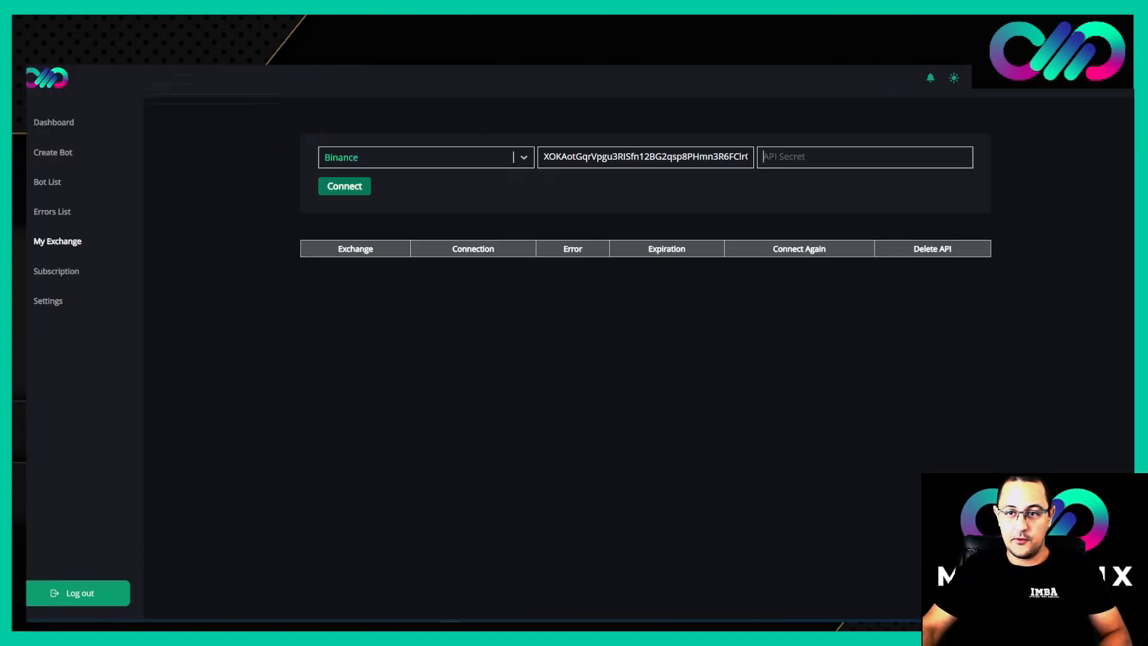
{"action": "left_click", "coordinate": [344, 186]}
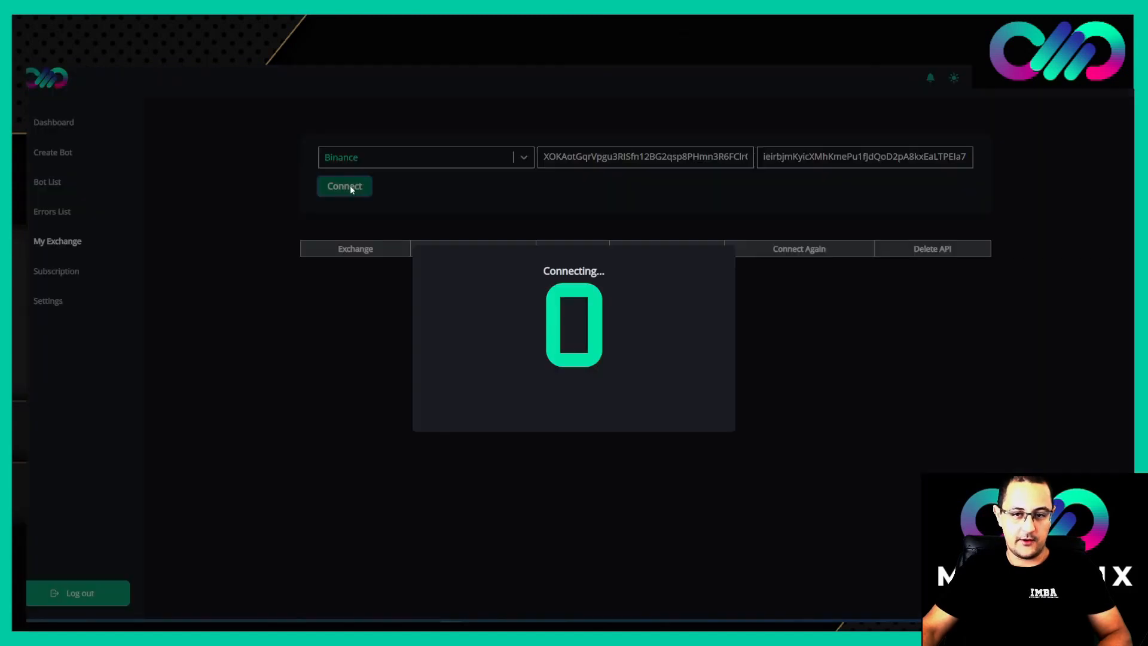
{"action": "left_click", "coordinate": [344, 186]}
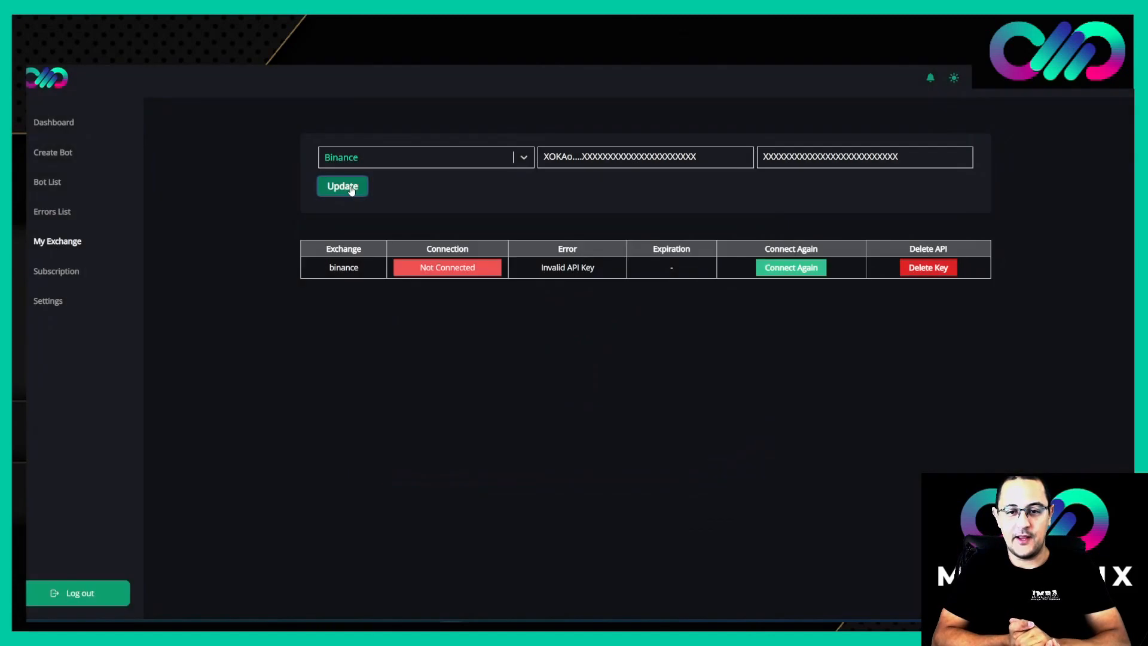
{"action": "left_click", "coordinate": [343, 186]}
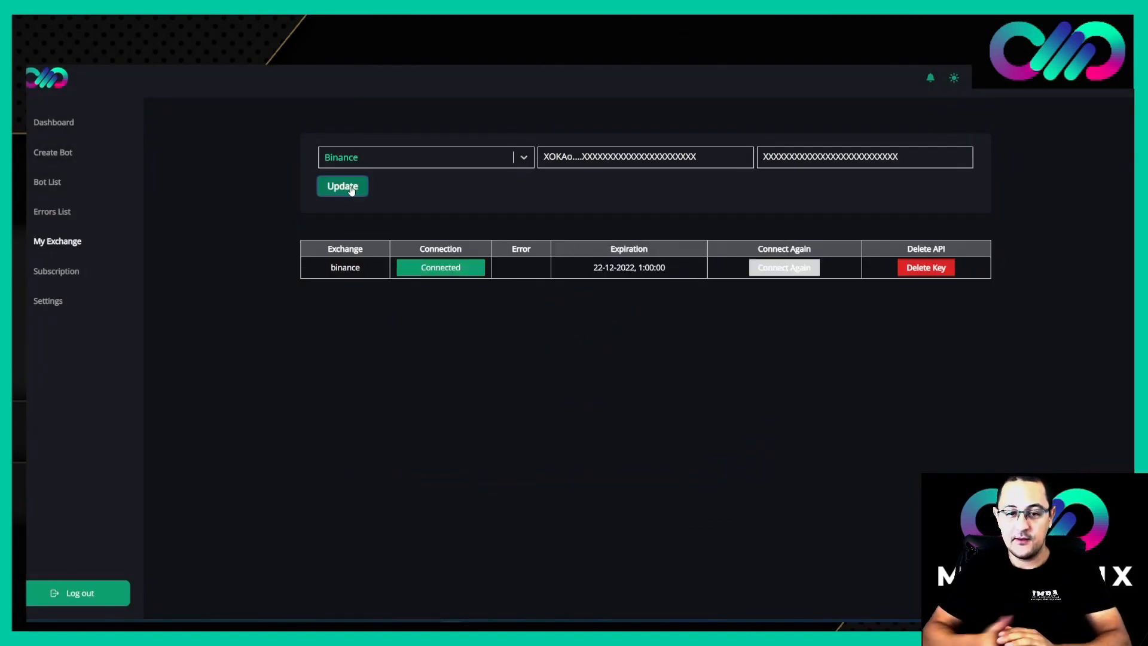
{"action": "mouse_move", "coordinate": [616, 324]}
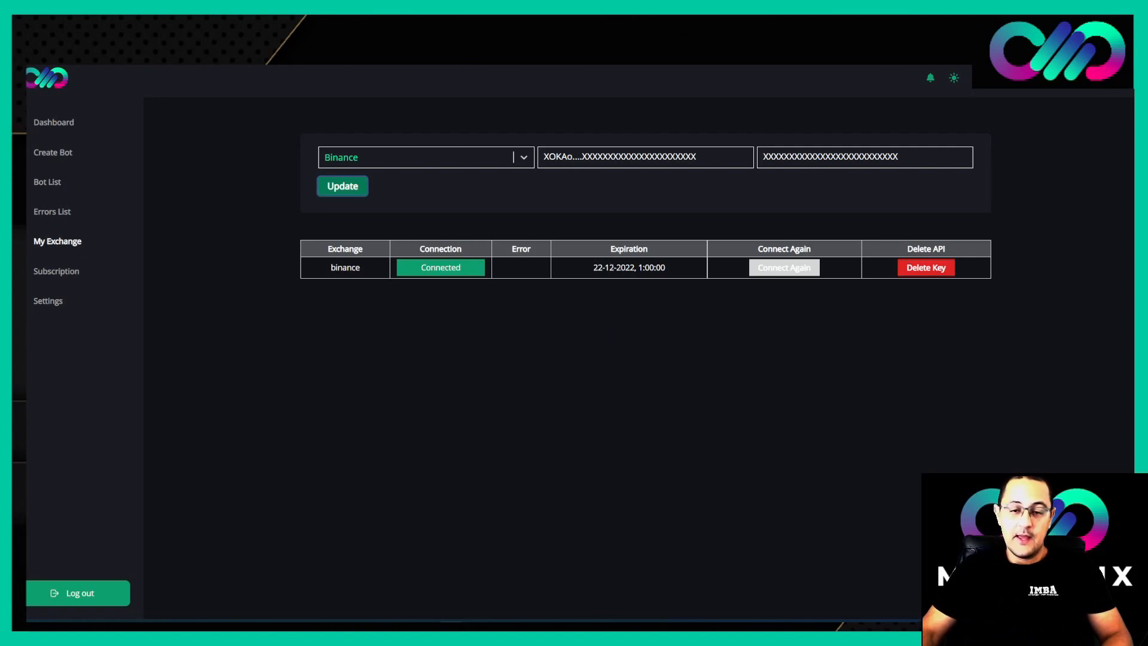
{"action": "mouse_move", "coordinate": [613, 348]}
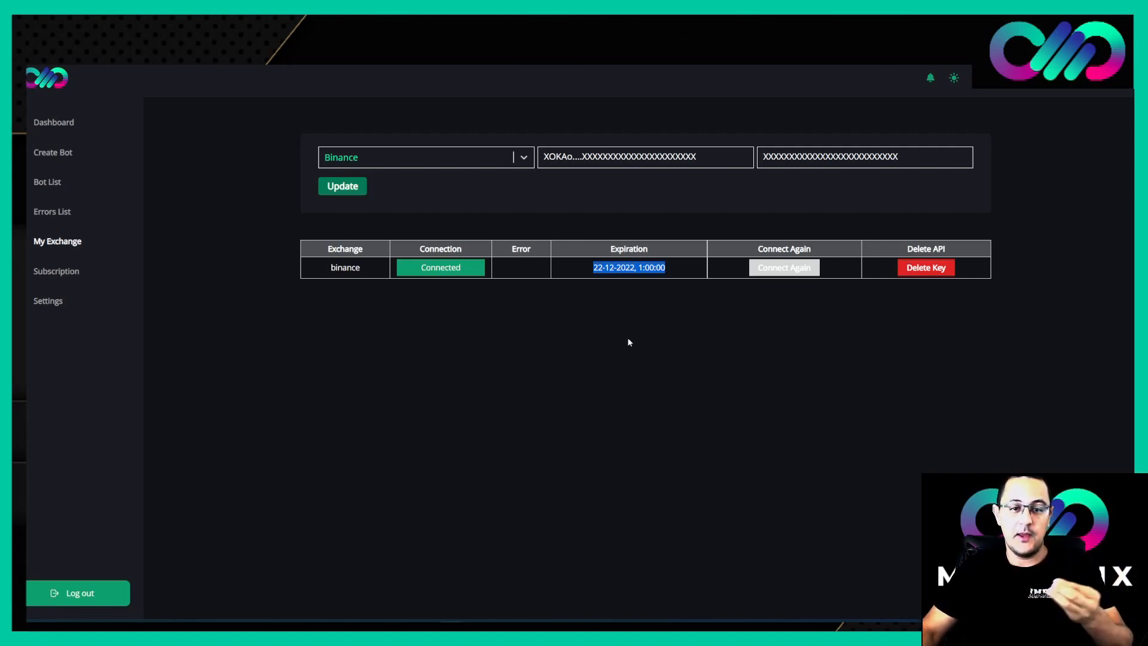
{"action": "mouse_move", "coordinate": [463, 305]}
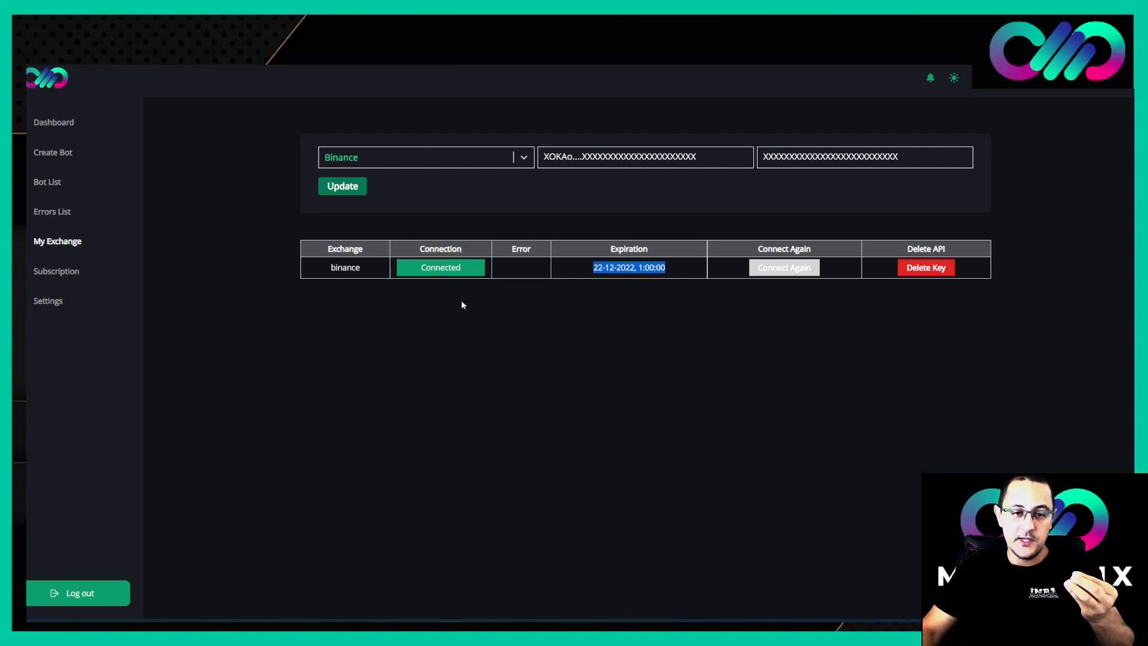
{"action": "mouse_move", "coordinate": [441, 338]}
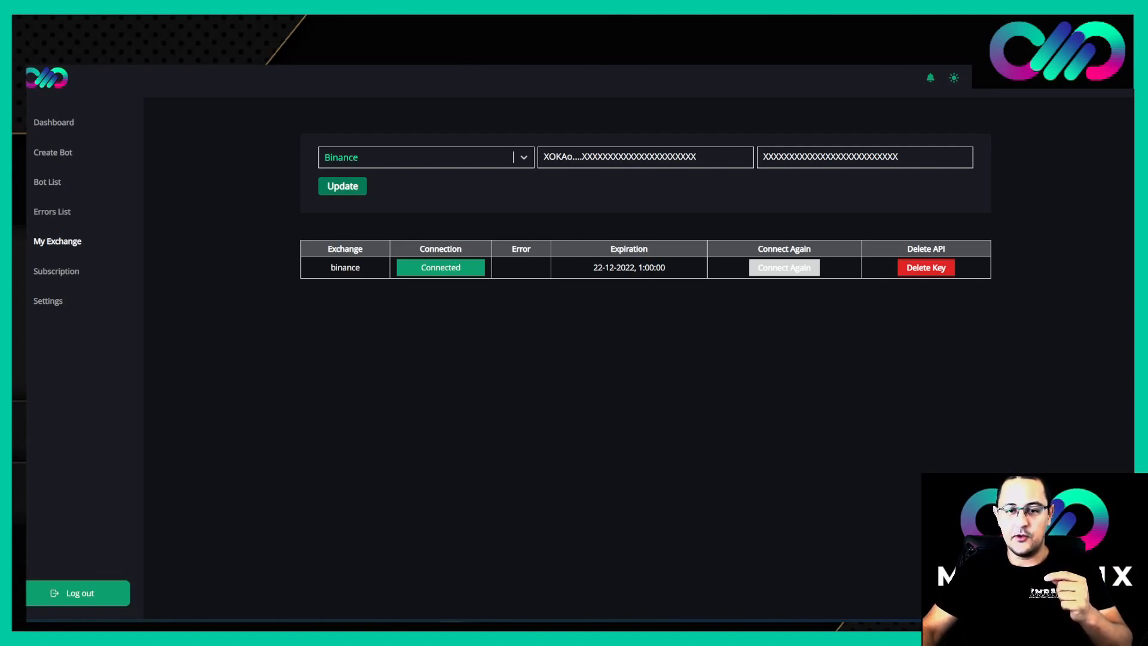
{"action": "mouse_move", "coordinate": [627, 287]}
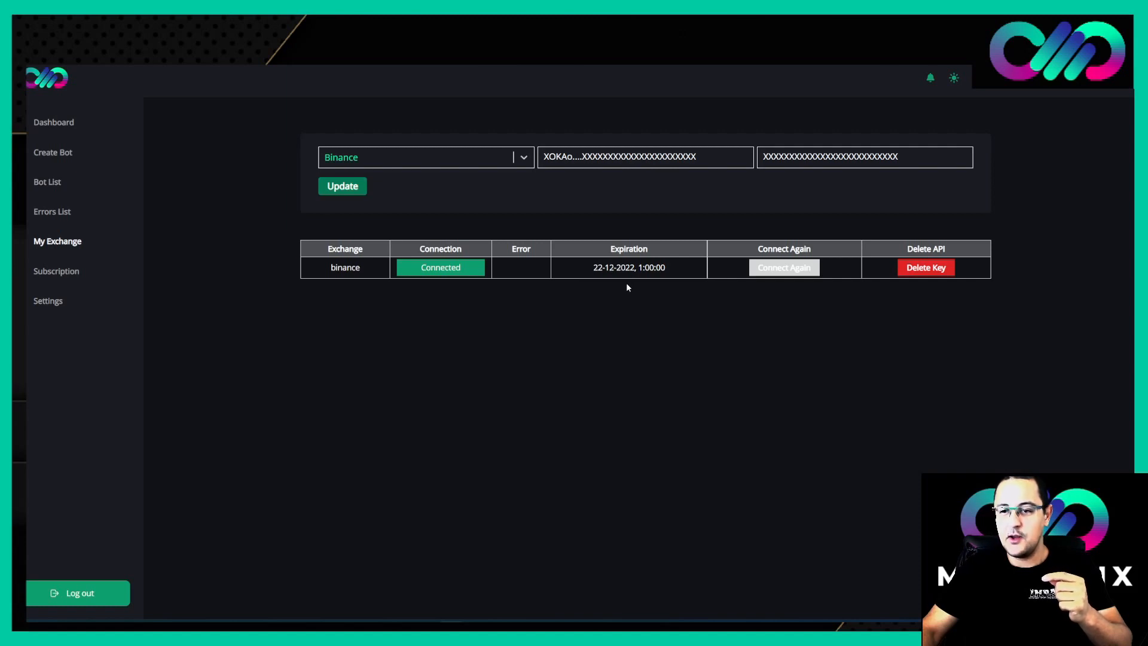
{"action": "mouse_move", "coordinate": [537, 297]}
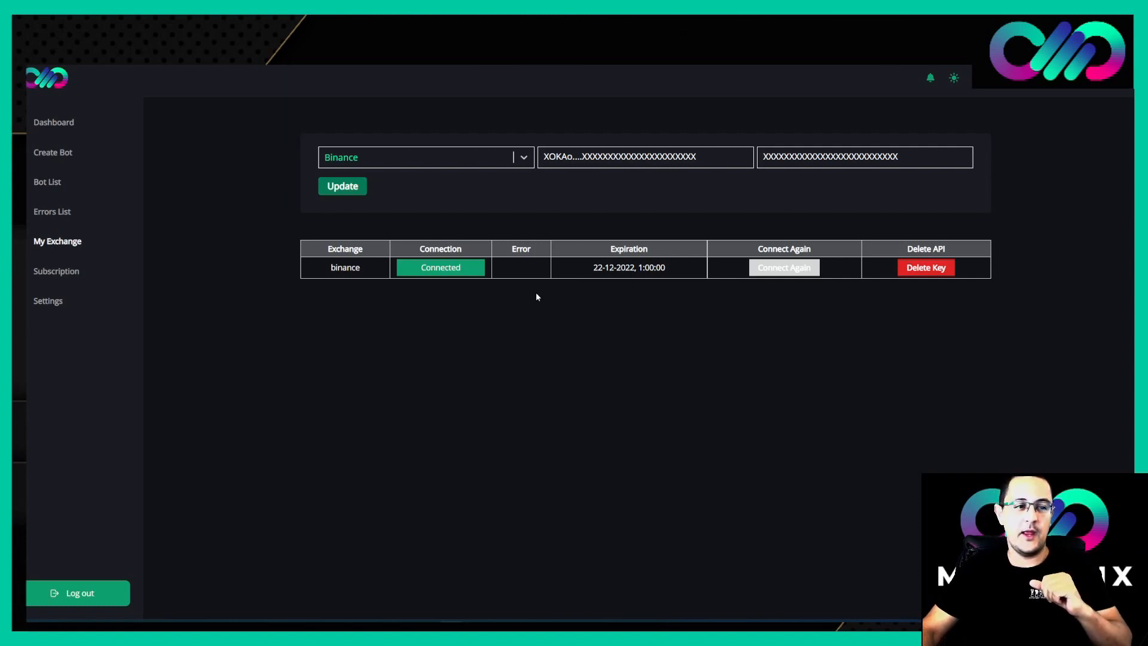
{"action": "mouse_move", "coordinate": [538, 310]}
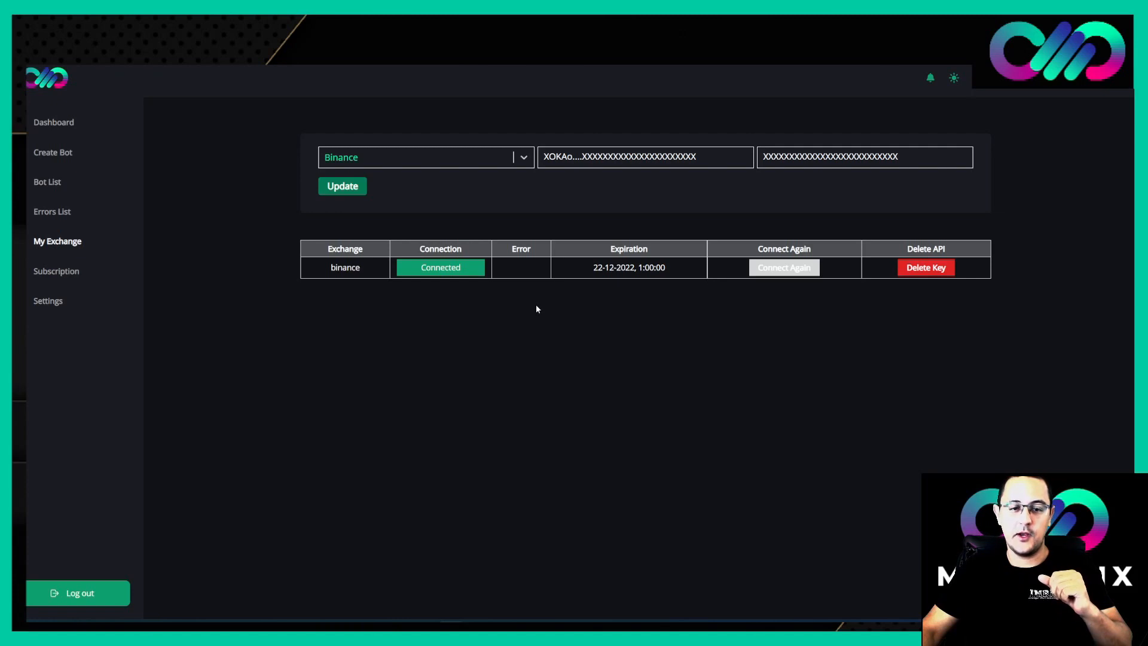